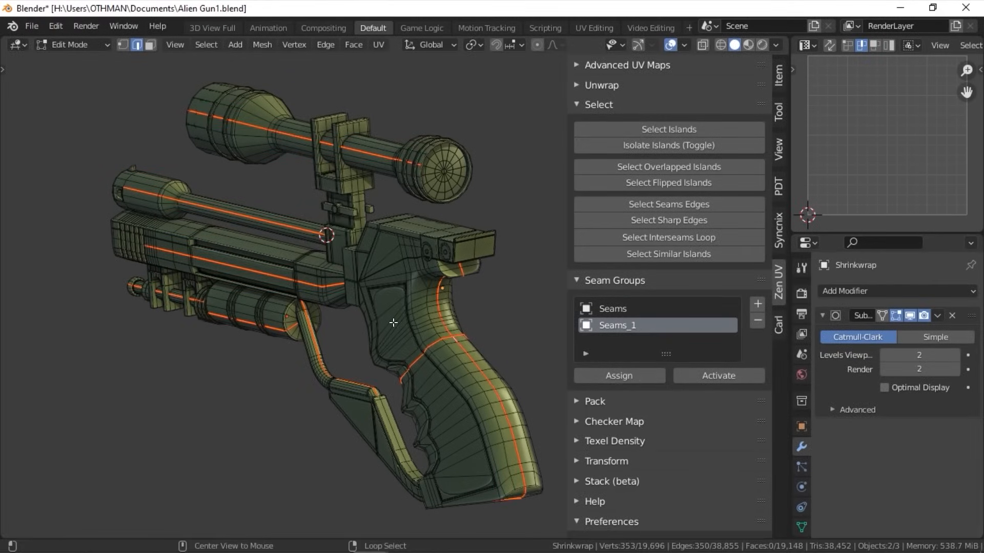
Tag the gun's UV islands as Finished and pack all mechanical arm islands with Zen UV
click(602, 85)
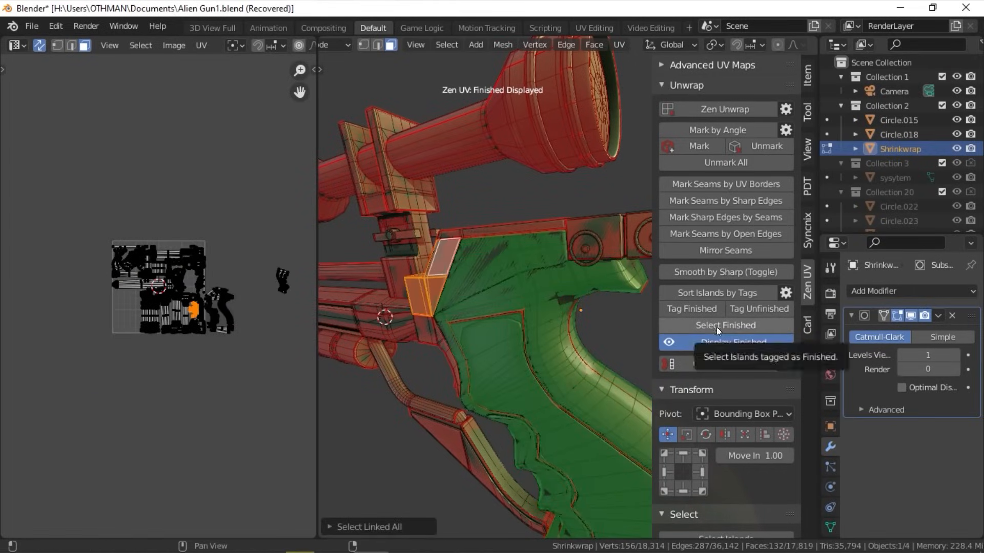
click(724, 325)
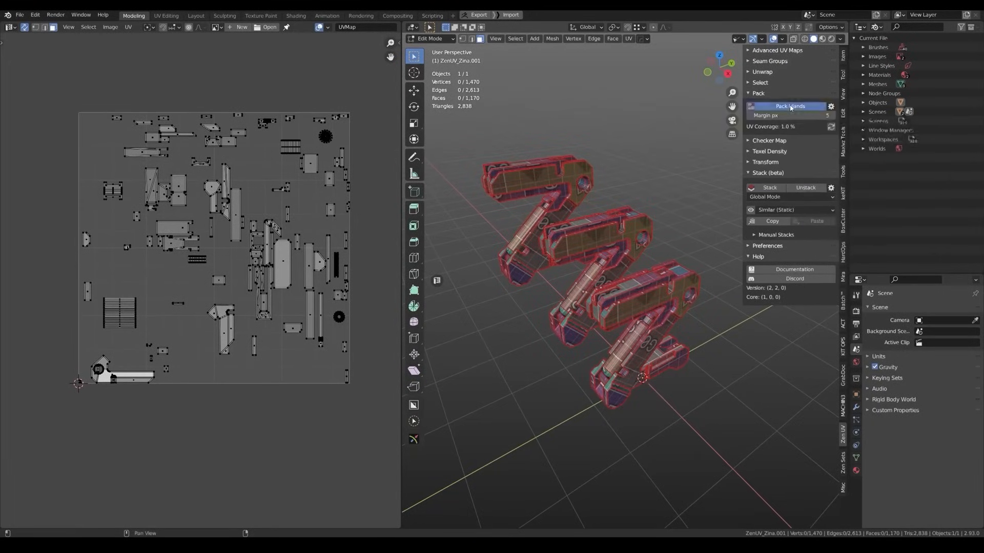
Stack the pistol's matching islands with Zen UV Stack, add a manual stack, and reach UVPackmaster's Main Mode
click(790, 105)
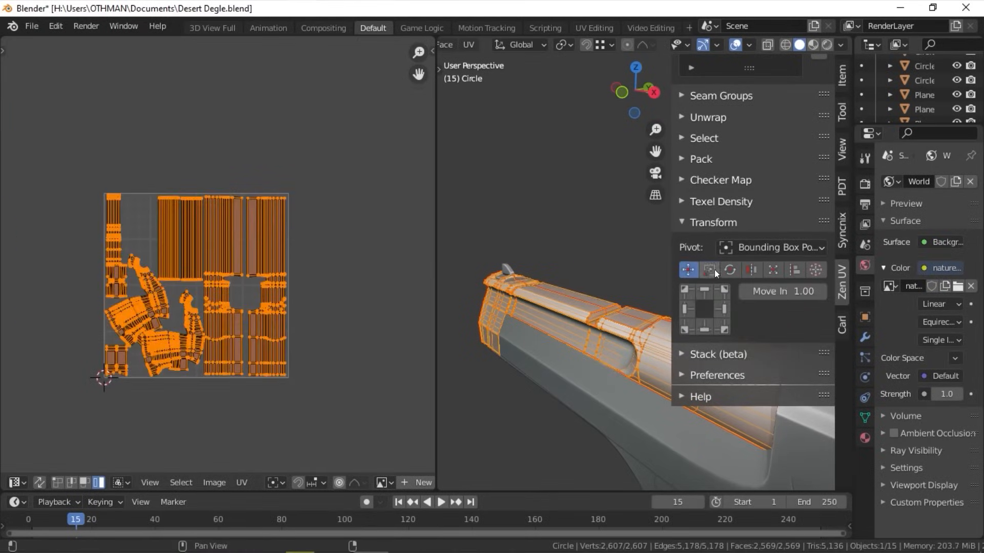
click(729, 269)
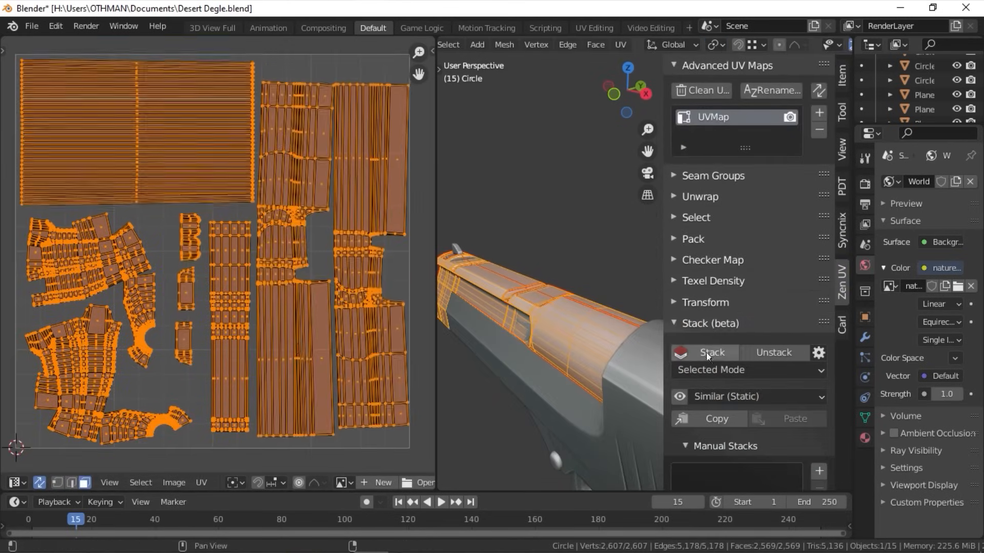
scroll(down, 3)
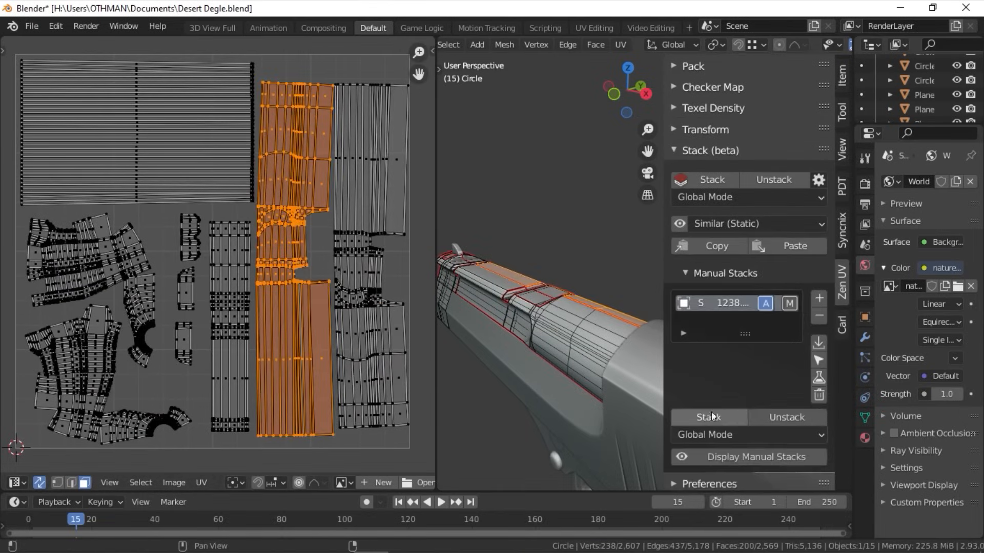
click(785, 417)
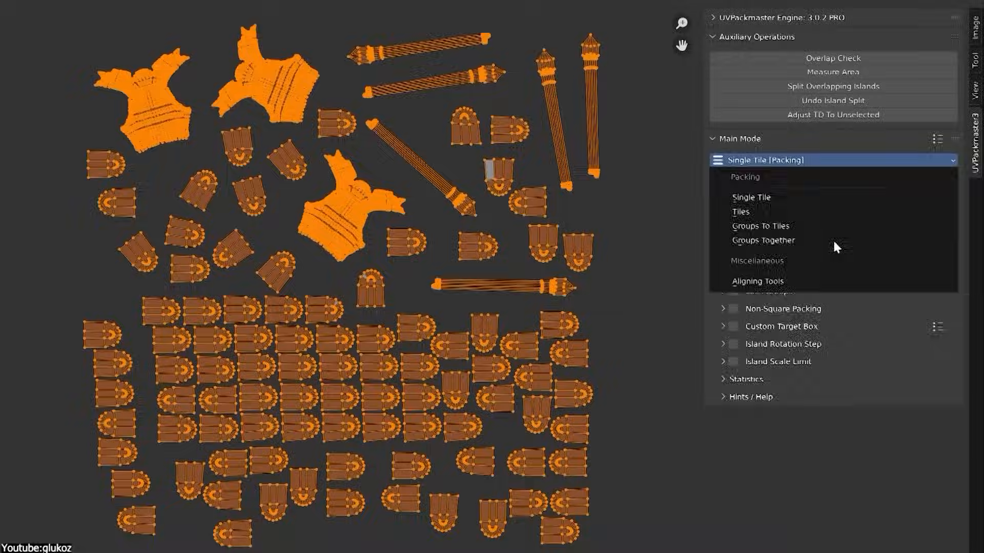
Pack the scattered islands into a single tile with UVPackmaster
click(756, 281)
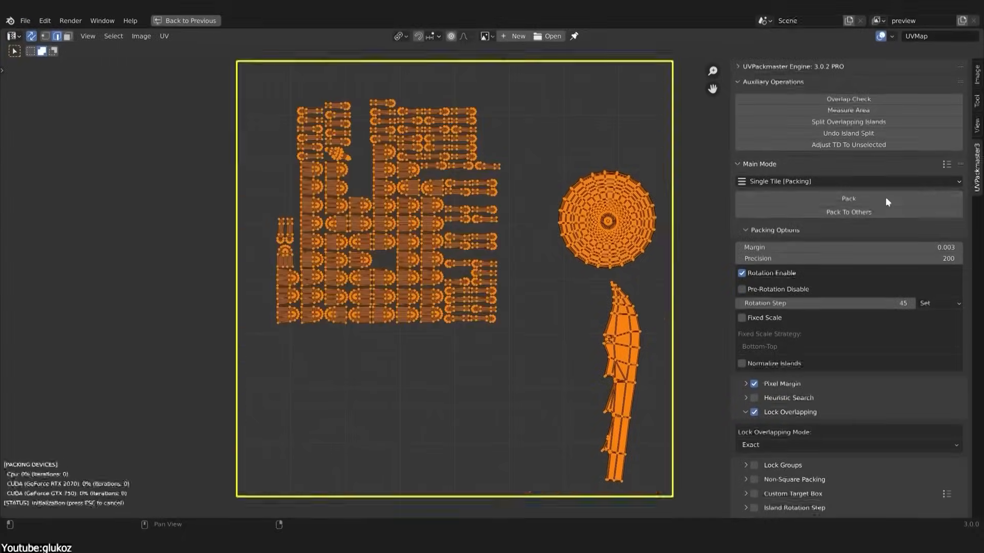
click(849, 198)
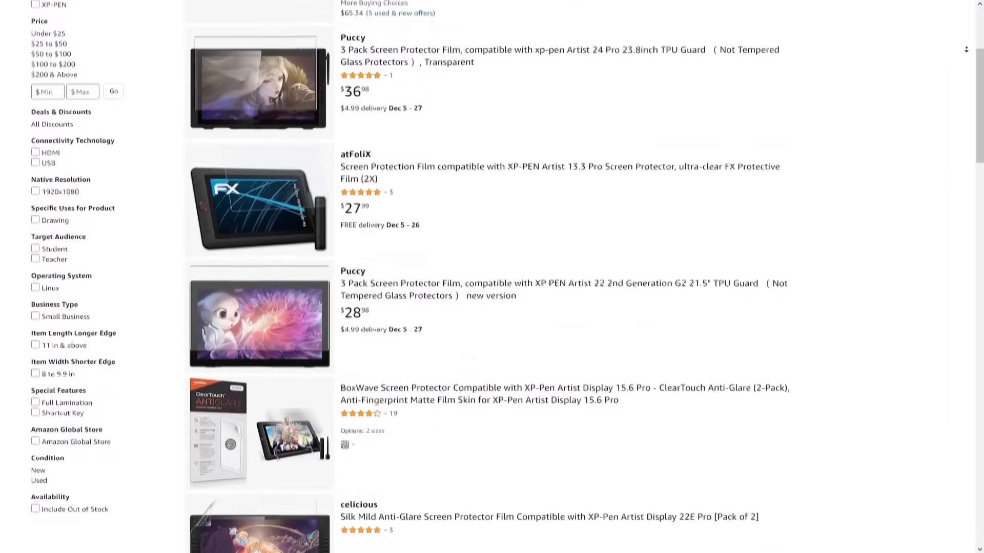
Scroll down the Amazon listings for XP-Pen Artist screen protector films
scroll(down, 3)
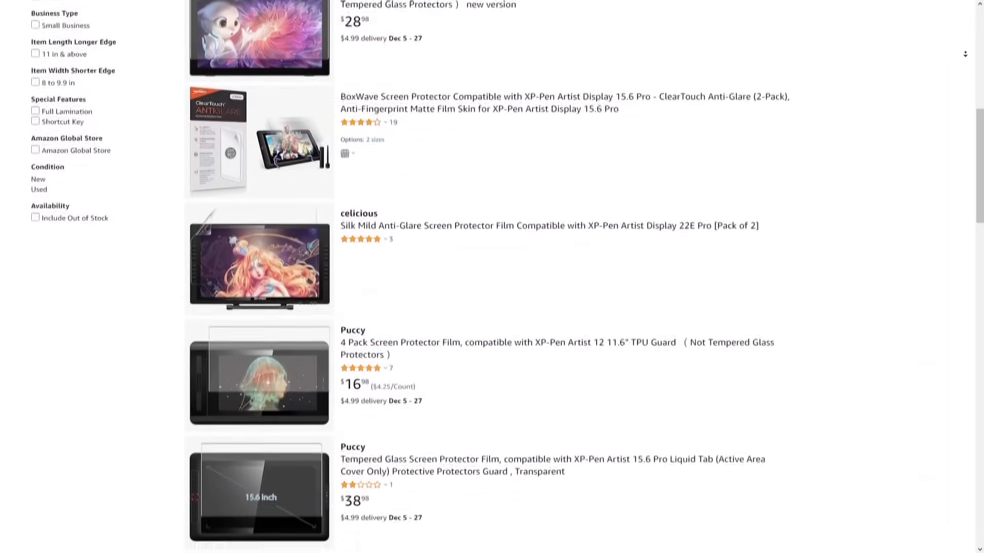
scroll(down, 3)
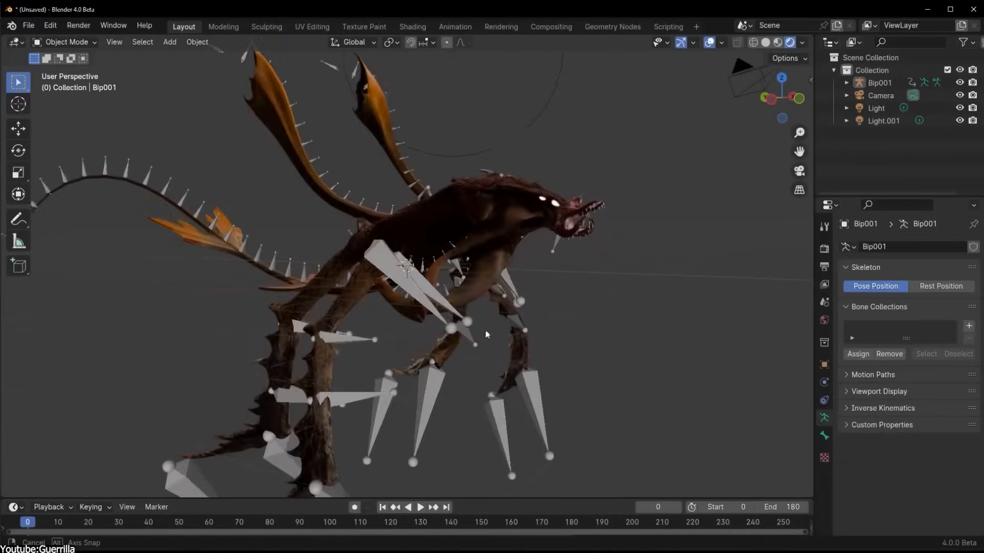
Rotate the selected T-rex tail bone -17.5° about local Z in Pose Mode
click(420, 509)
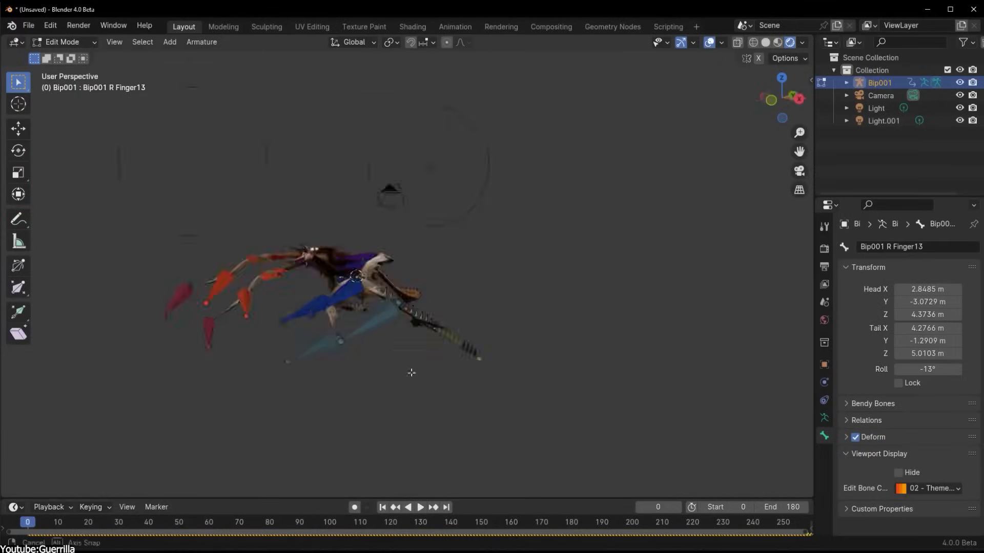
click(63, 41)
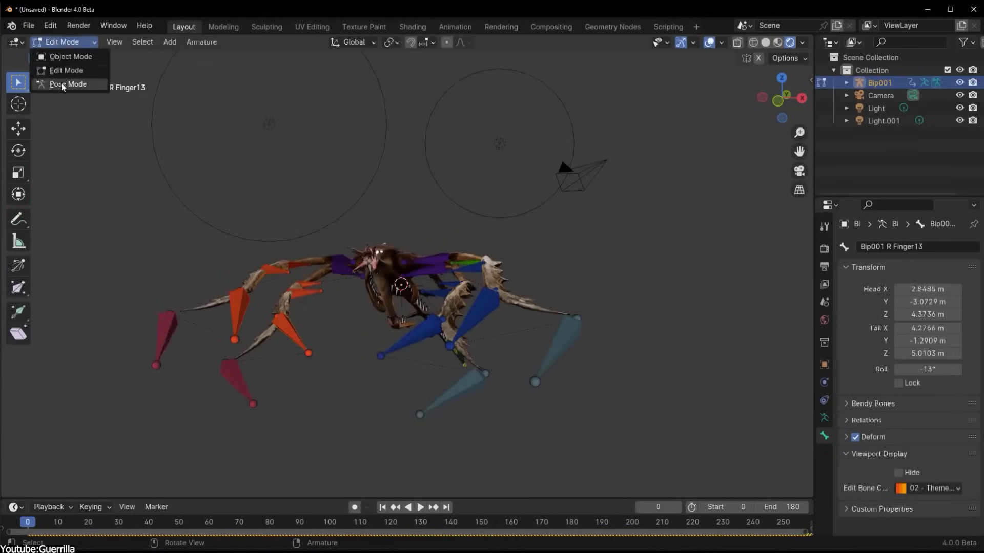
click(68, 84)
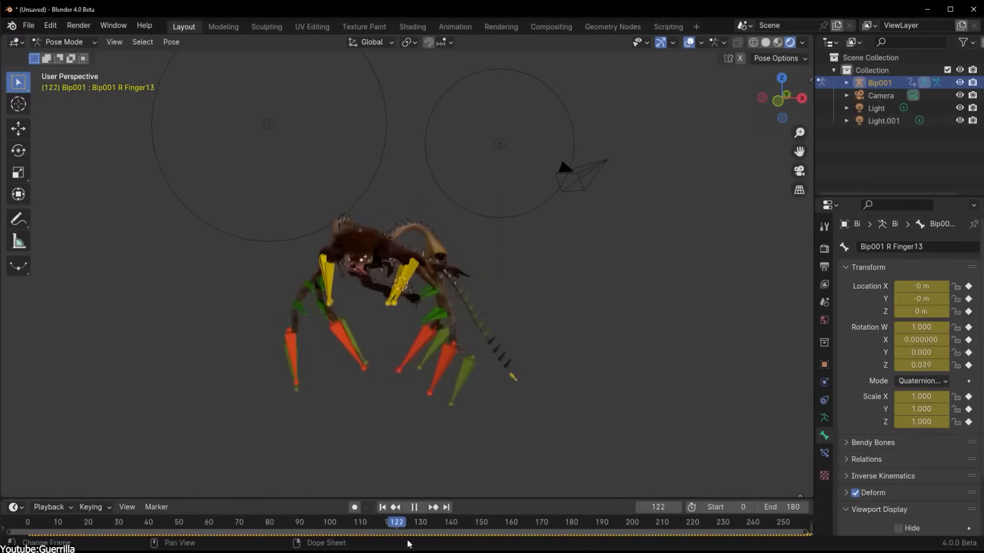
click(64, 41)
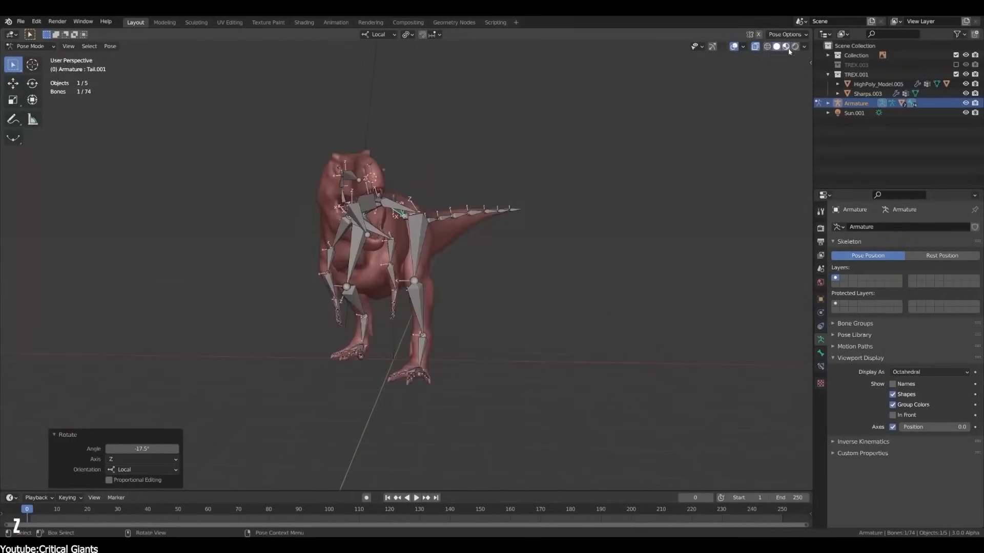
Parent the bacteriophage rig's leg0 bone to a spine bone via Bone Relations
click(793, 46)
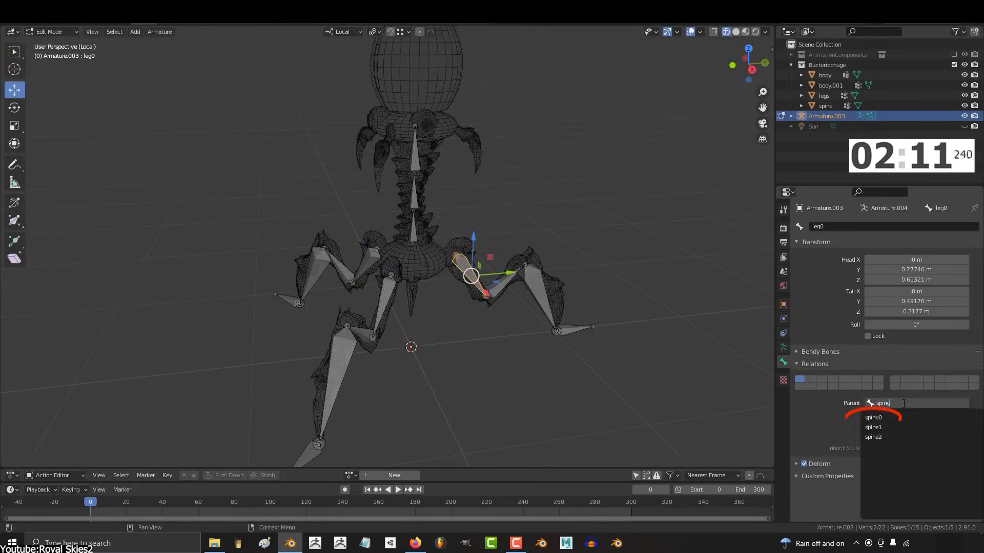
Paint a high spine vertex-group weight spot on the female mesh's belly
click(873, 417)
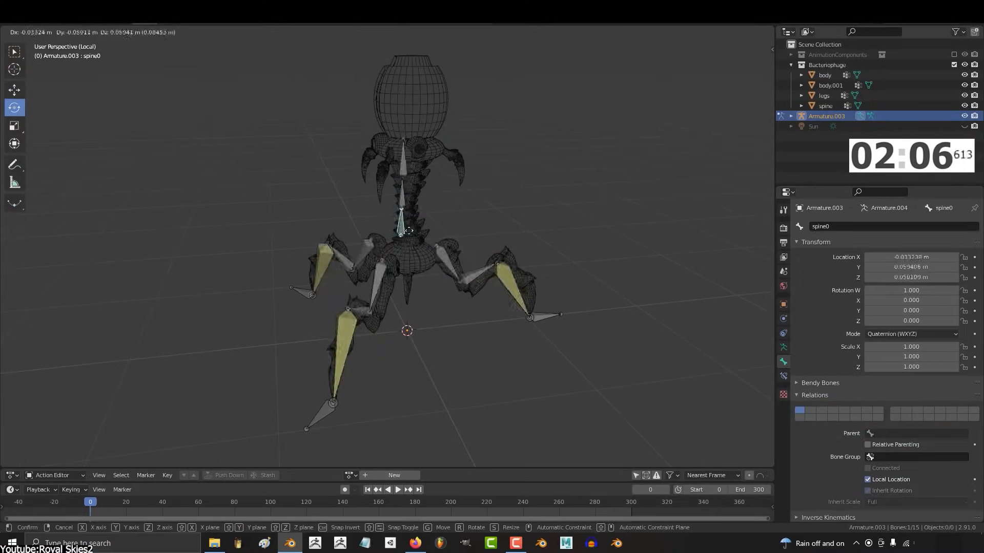
click(824, 75)
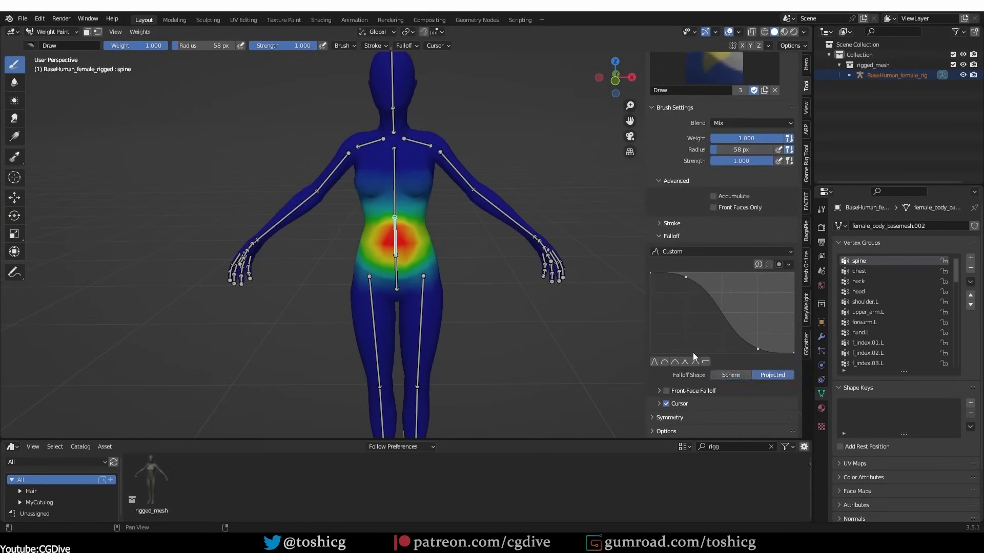
mouse_move(352, 257)
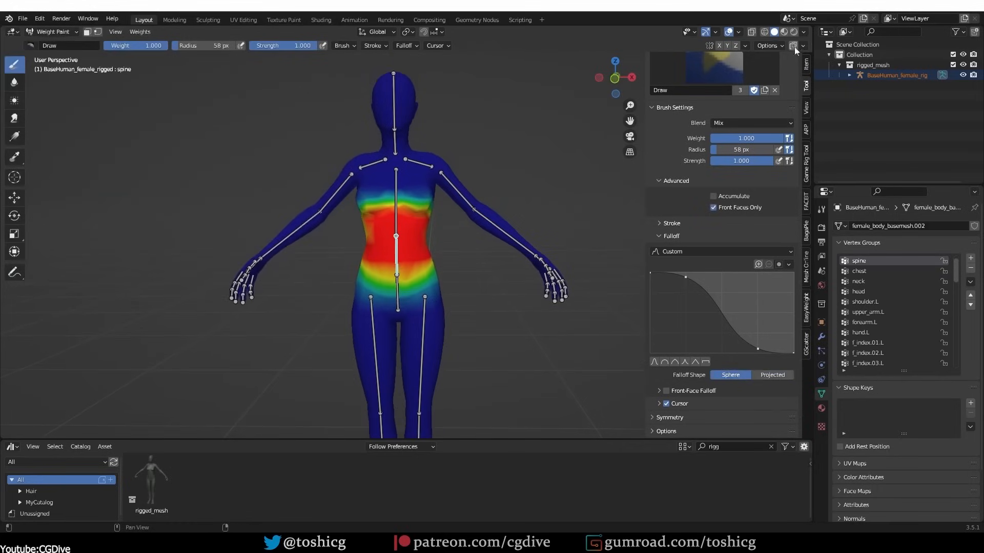
Disable Front Faces Only and use Projected falloff so spine weight reaches back faces
click(772, 375)
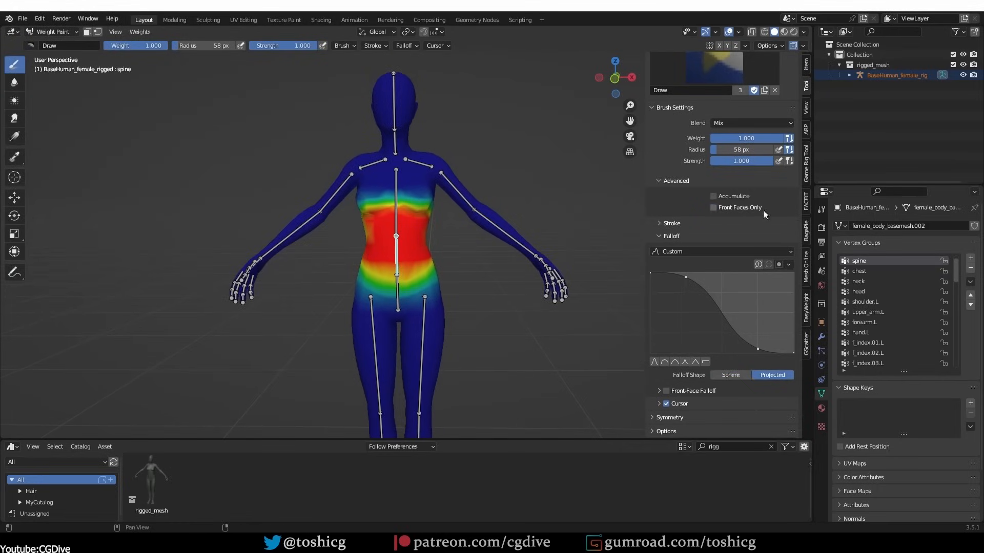
click(393, 195)
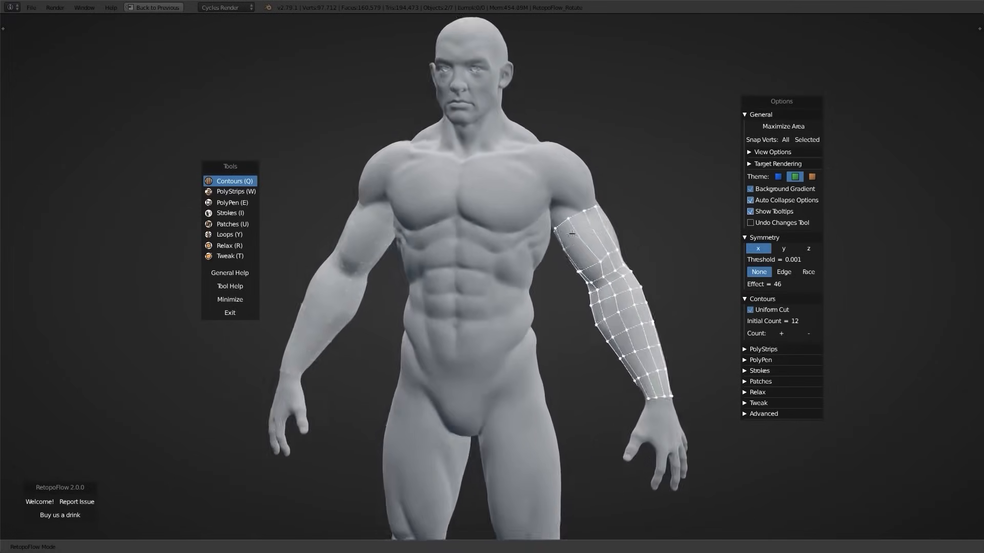
Extend the arm retopology up to the shoulder with RetopoFlow's PolyStrips tool
click(236, 191)
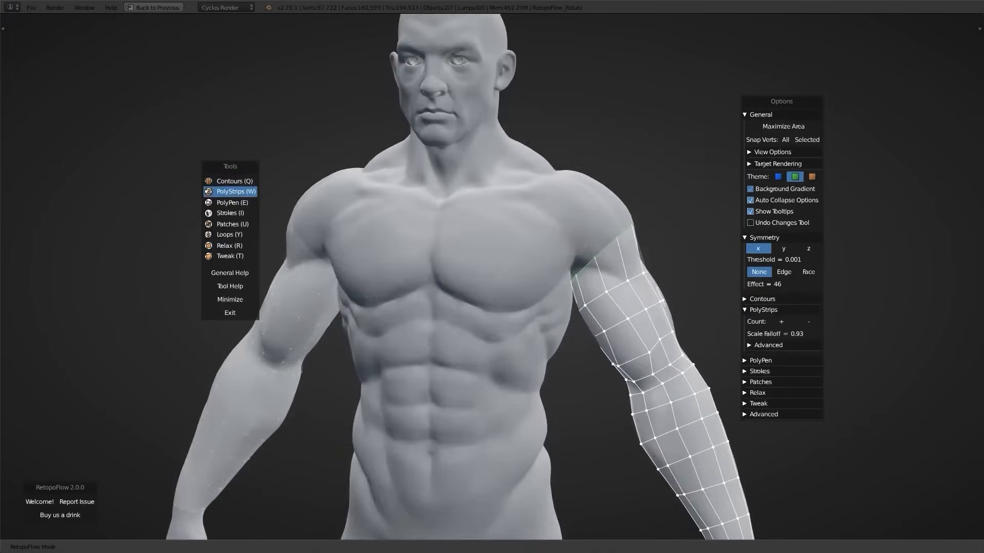
click(767, 344)
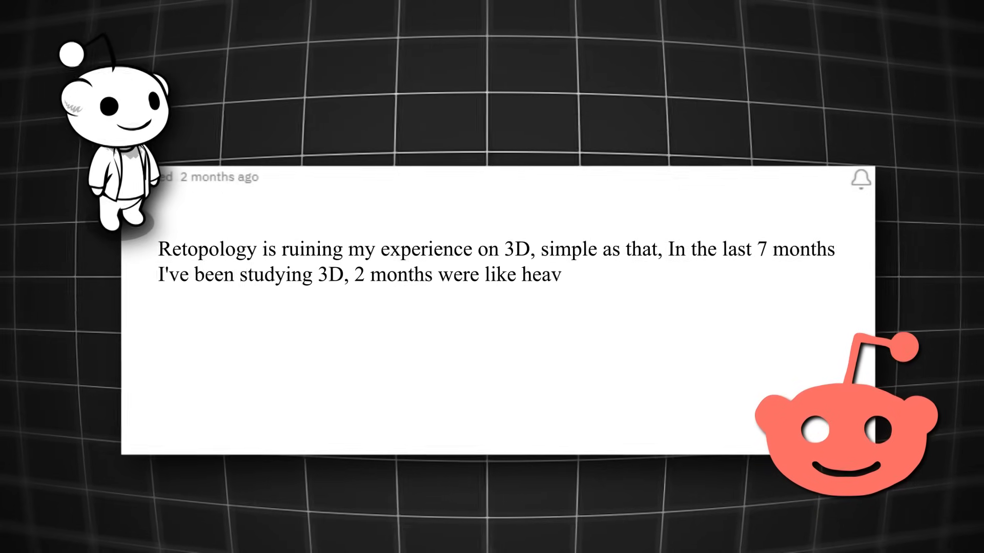
Write out the Reddit quote about retopology ruining the poster's 3D experience
text(en, as I was studying sculpting and)
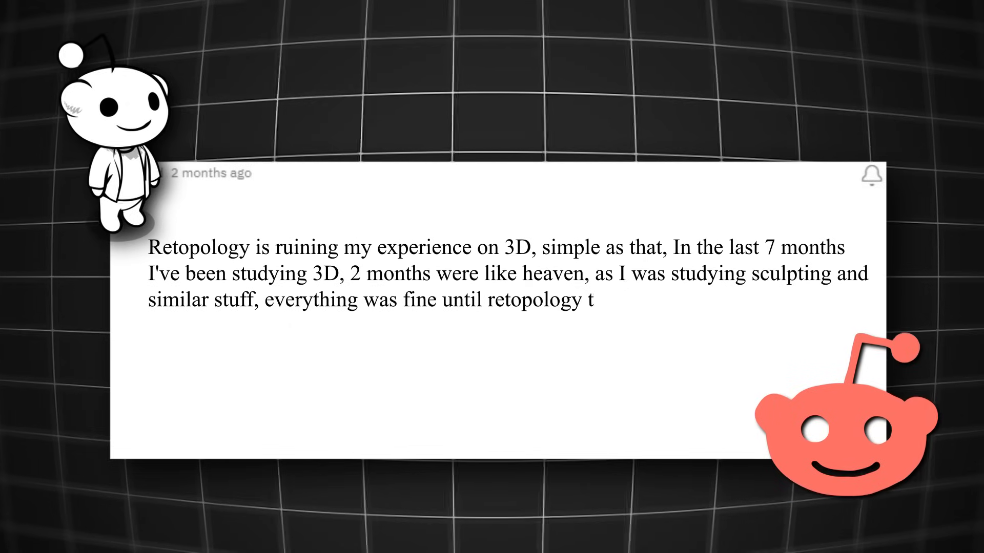
text(ime began, then everything bec)
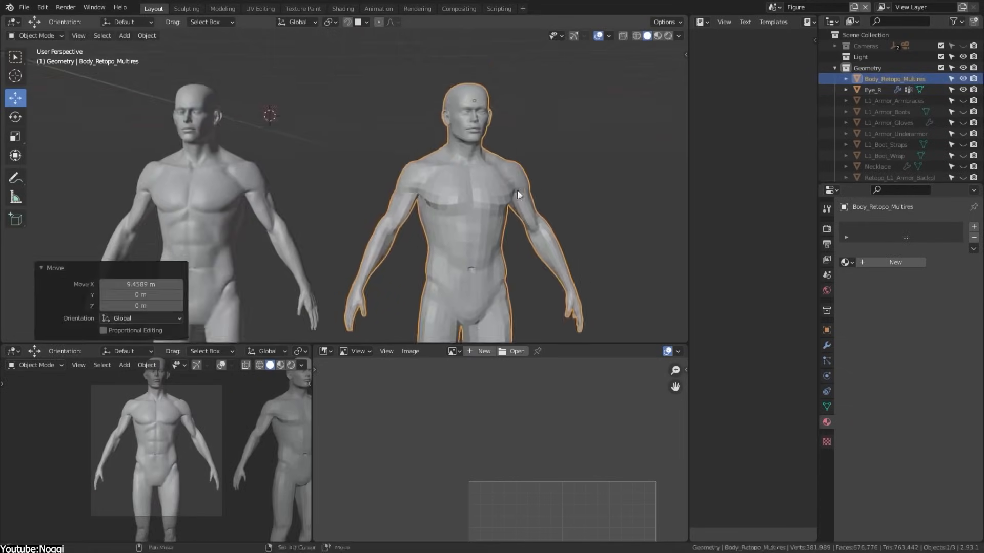
Select Sculpt_Retopologized in the Backup collection to show the red patchwork figure
click(893, 83)
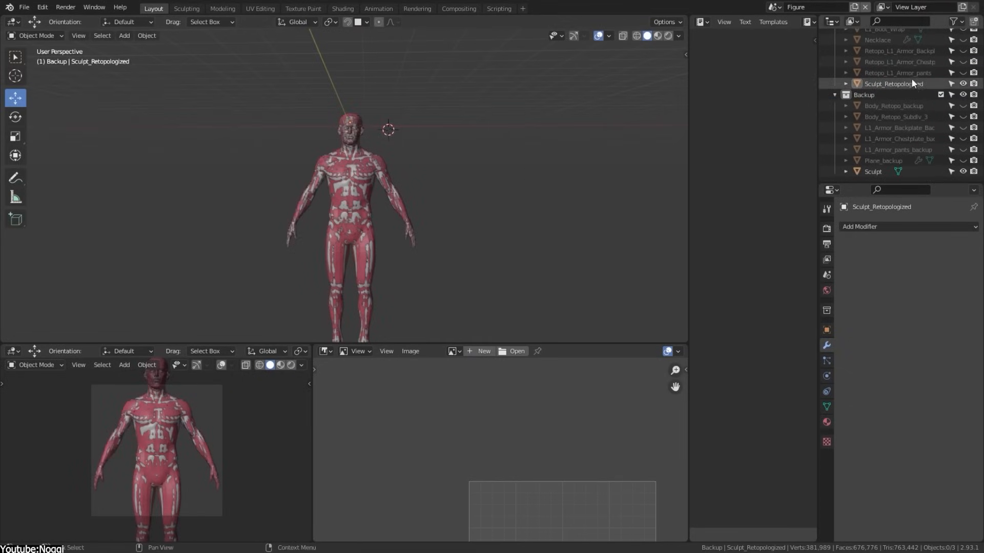